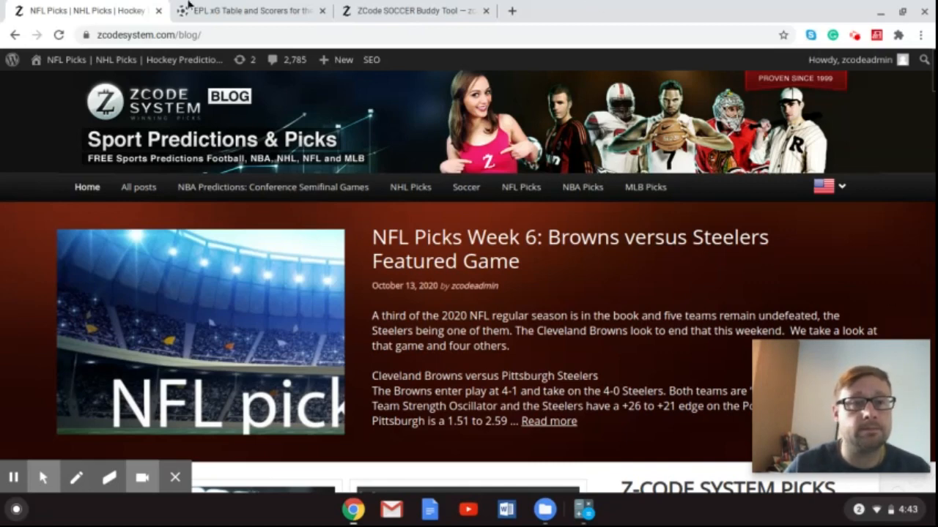
- Switch from the ZCode blog to the Understat EPL 2020/2021 xG table
click(249, 10)
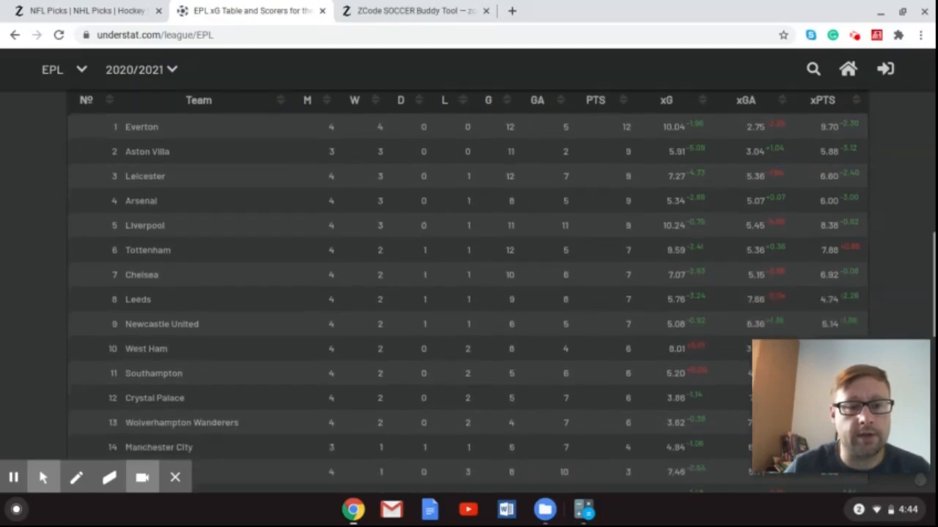
scroll(down, 3)
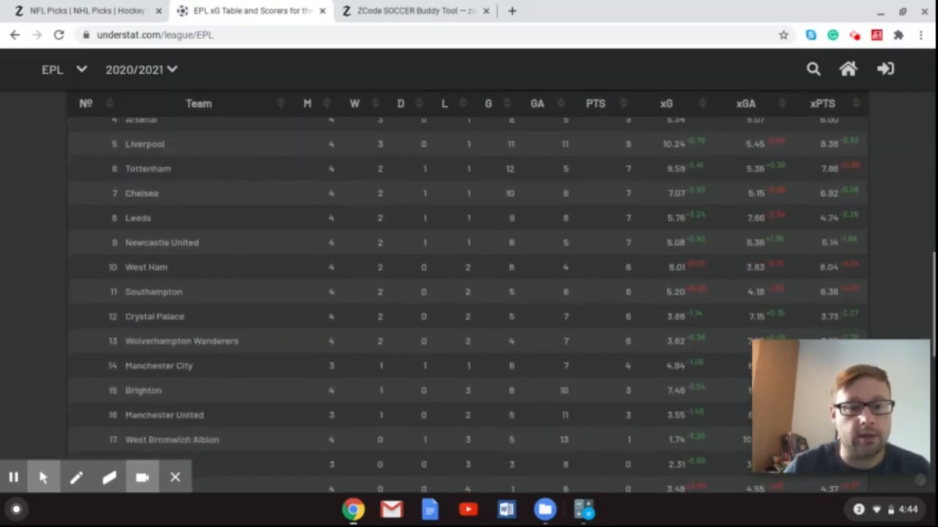
scroll(down, 3)
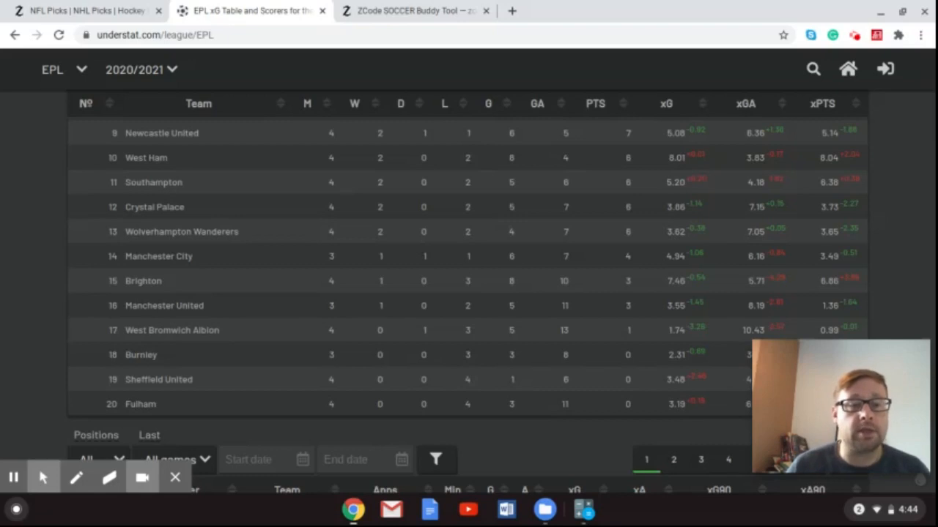
- Return to Soccer Buddy and scroll to the Arsenal–Man City and Liverpool–Everton prediction rows
click(413, 10)
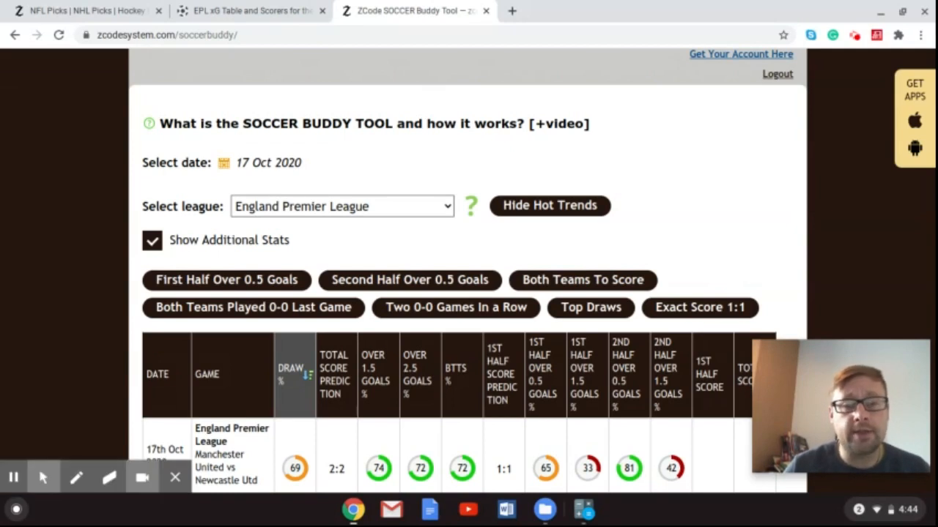
scroll(down, 3)
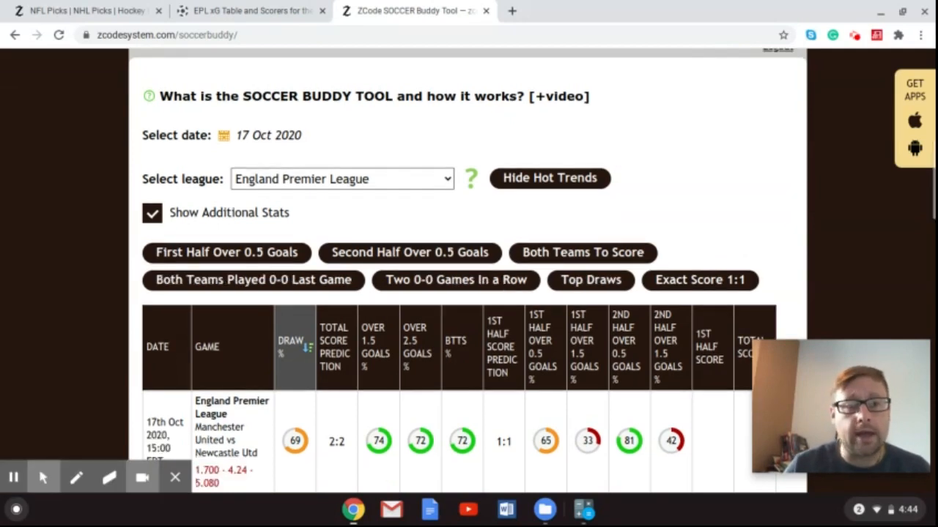
scroll(up, 3)
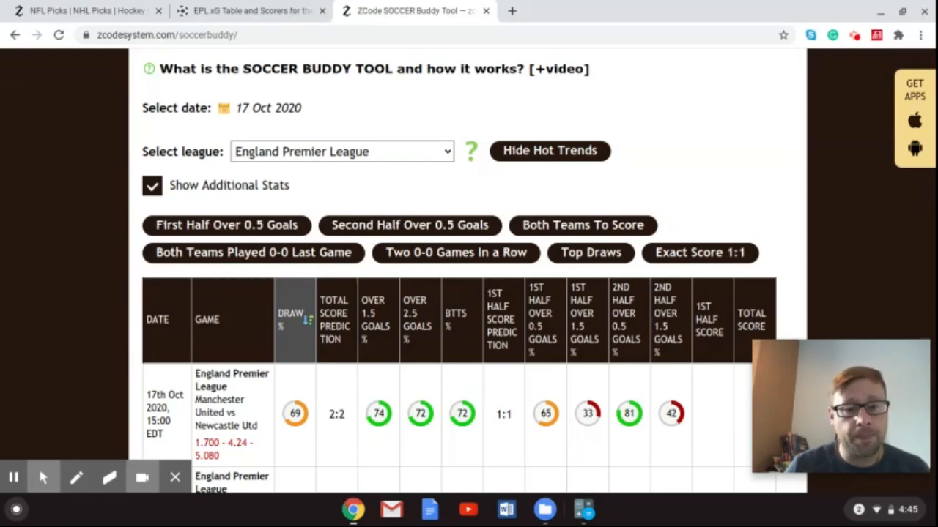
scroll(down, 3)
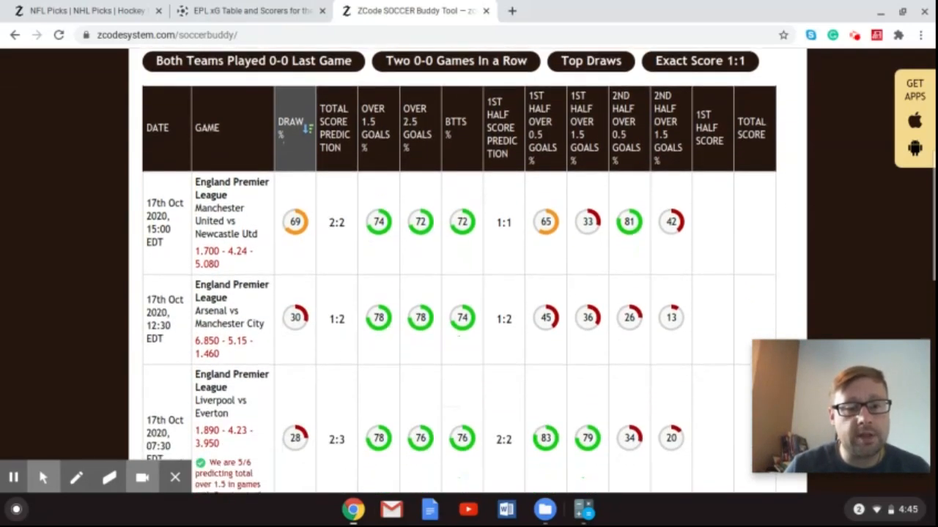
scroll(down, 3)
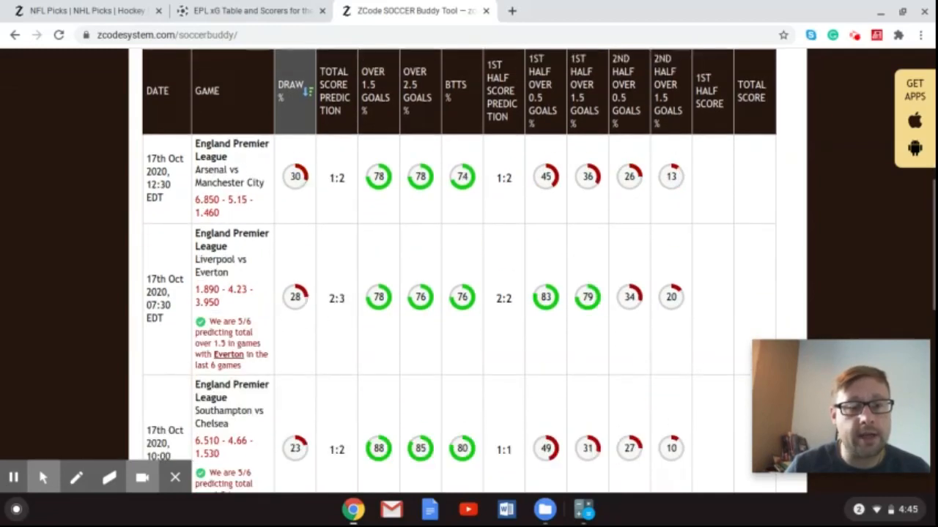
mouse_move(264, 258)
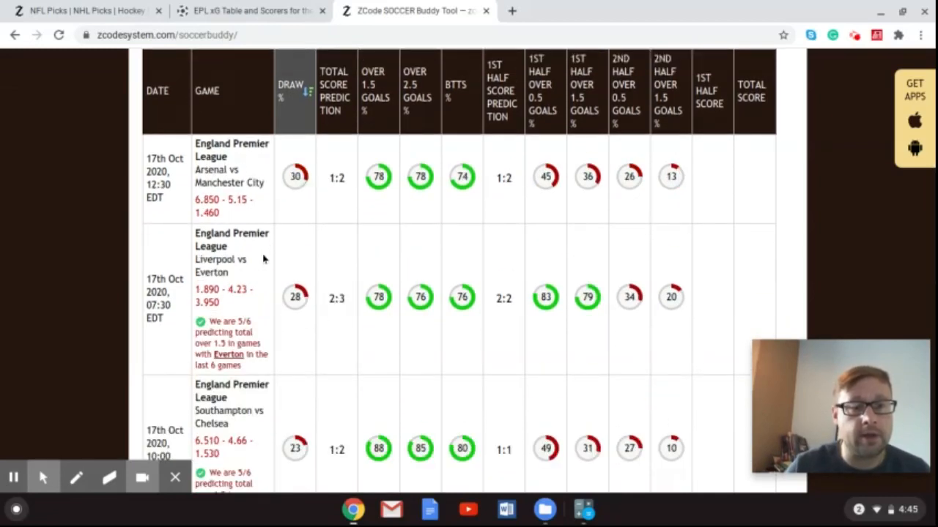
mouse_move(29, 328)
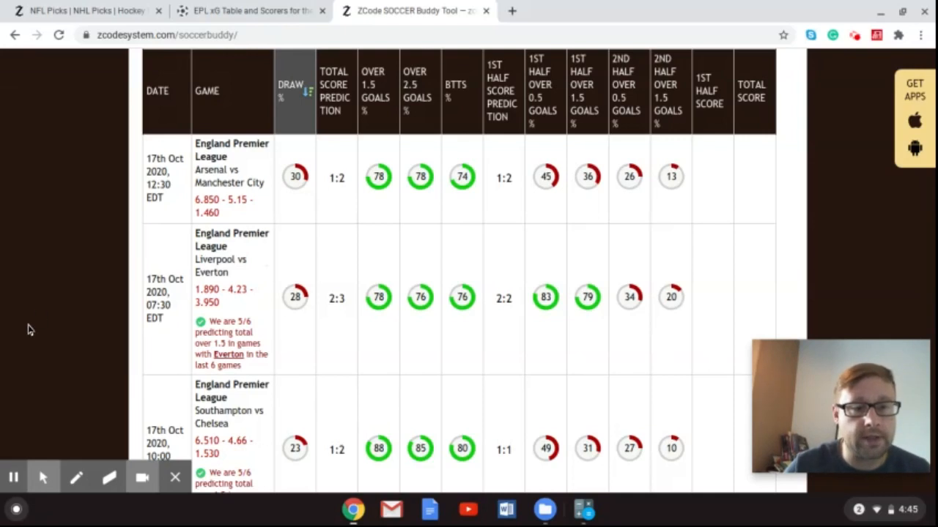
mouse_move(175, 338)
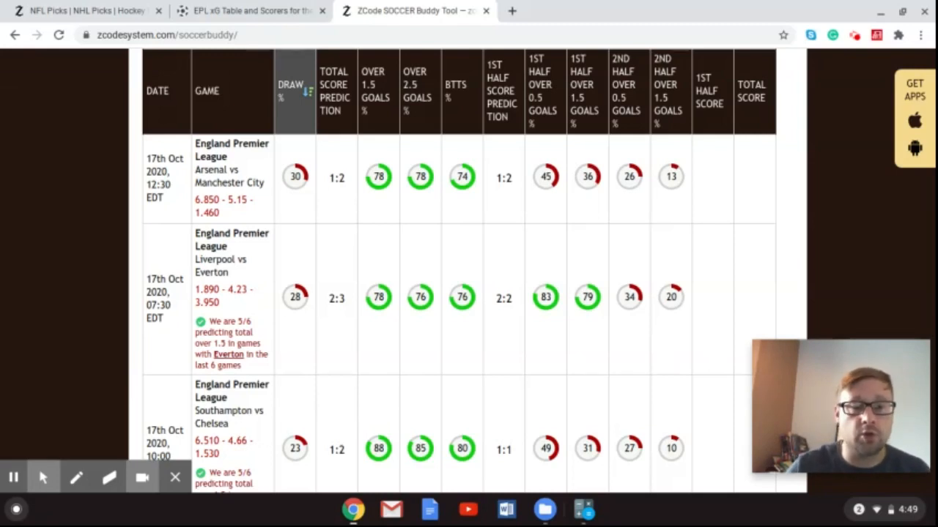
mouse_move(330, 310)
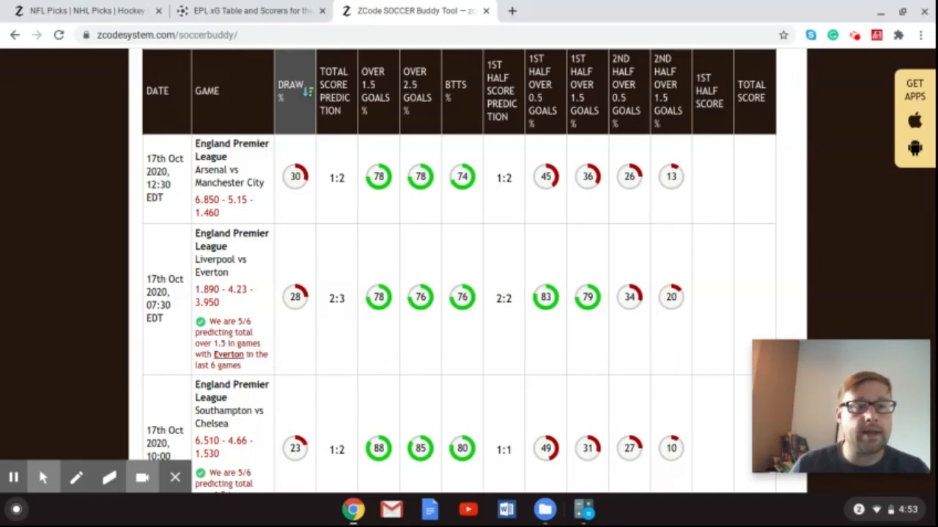
mouse_move(244, 193)
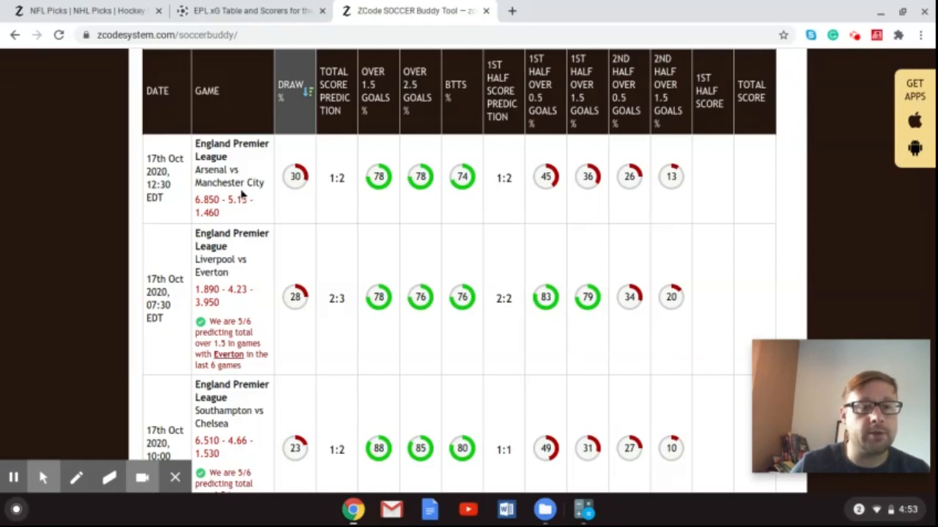